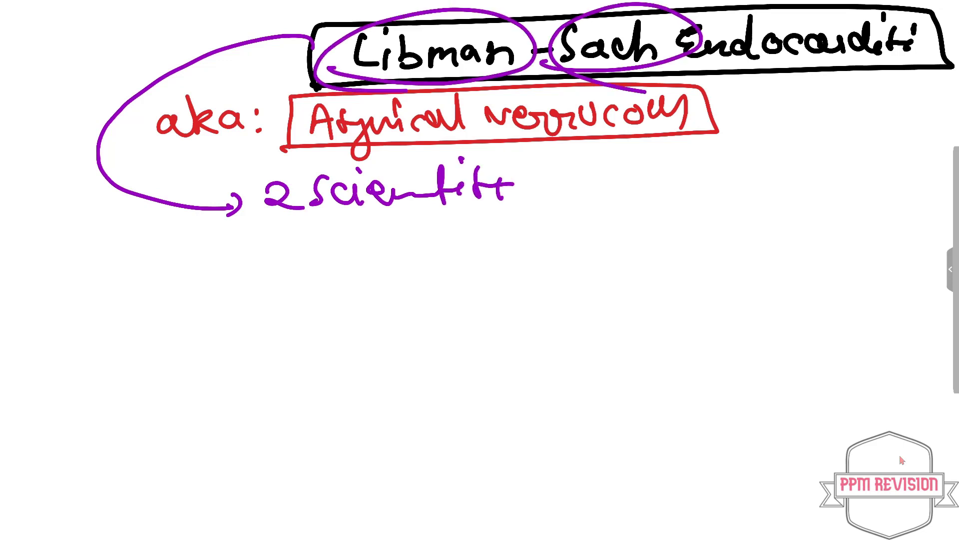
# Step: Scroll the whiteboard notes to reach space below the scientists note
pyautogui.scroll(3)
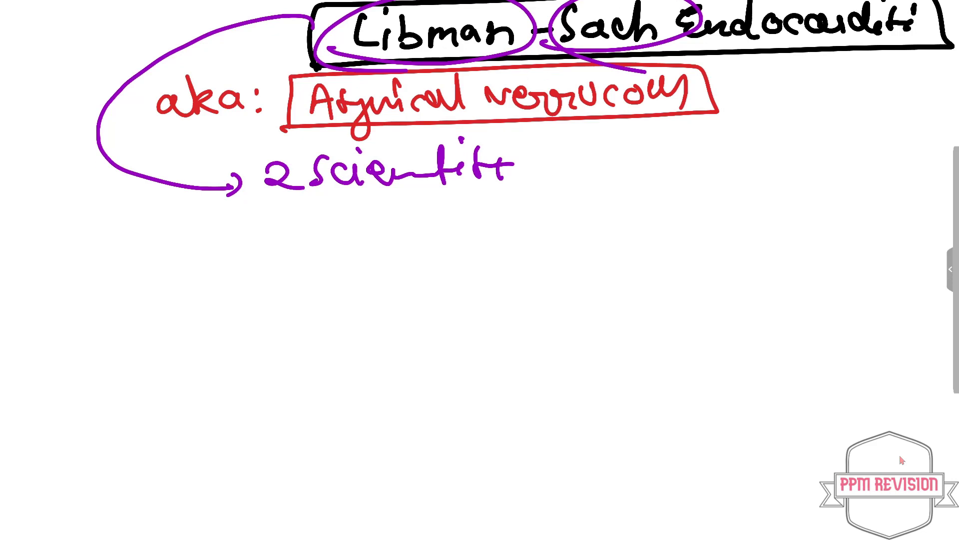
pyautogui.scroll(3)
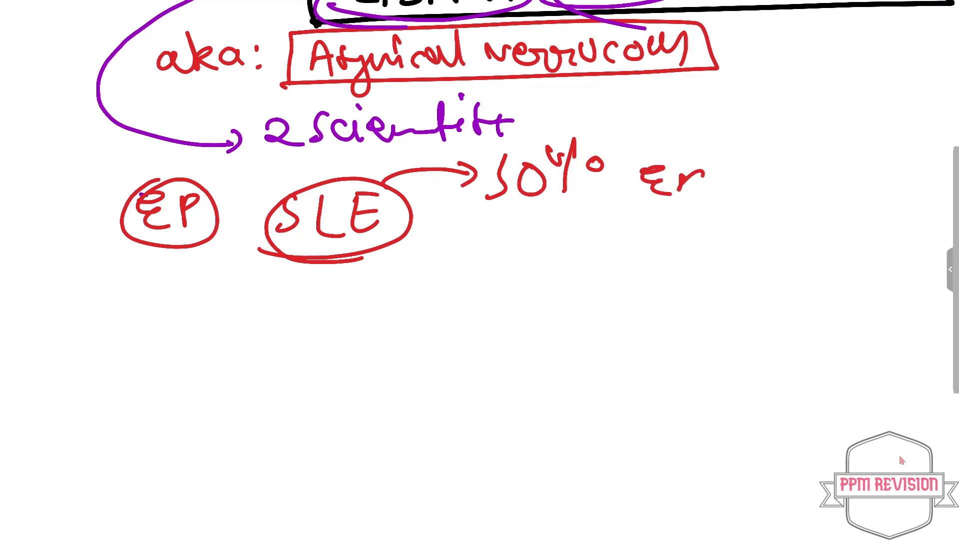
pyautogui.write('ndo')
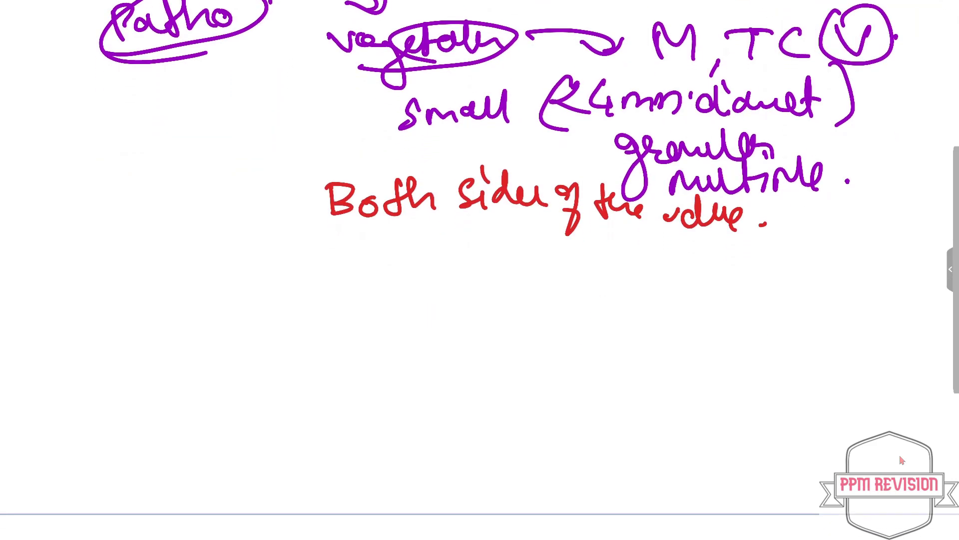
# Step: Scroll below 'Both sides of the valve' and start the next purple point 'L.'
pyautogui.scroll(3)
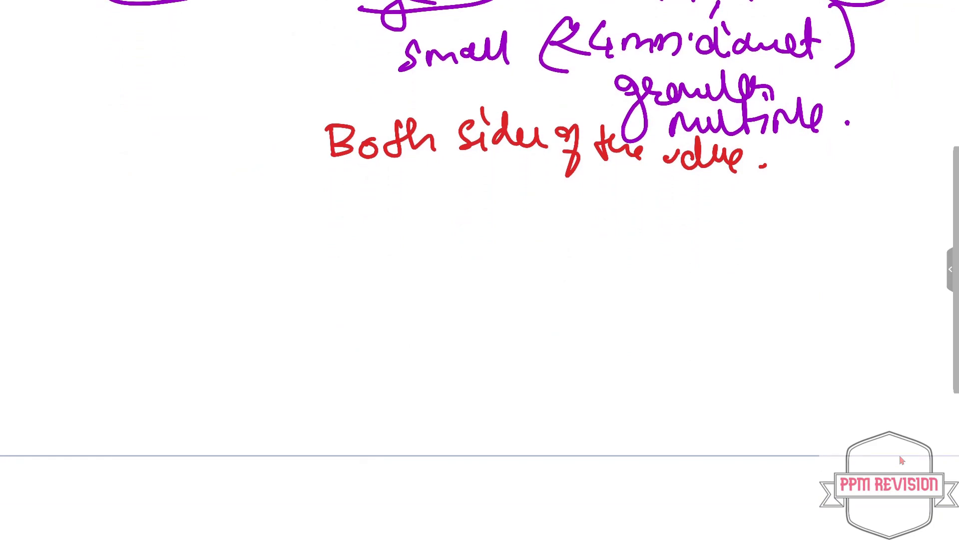
pyautogui.scroll(3)
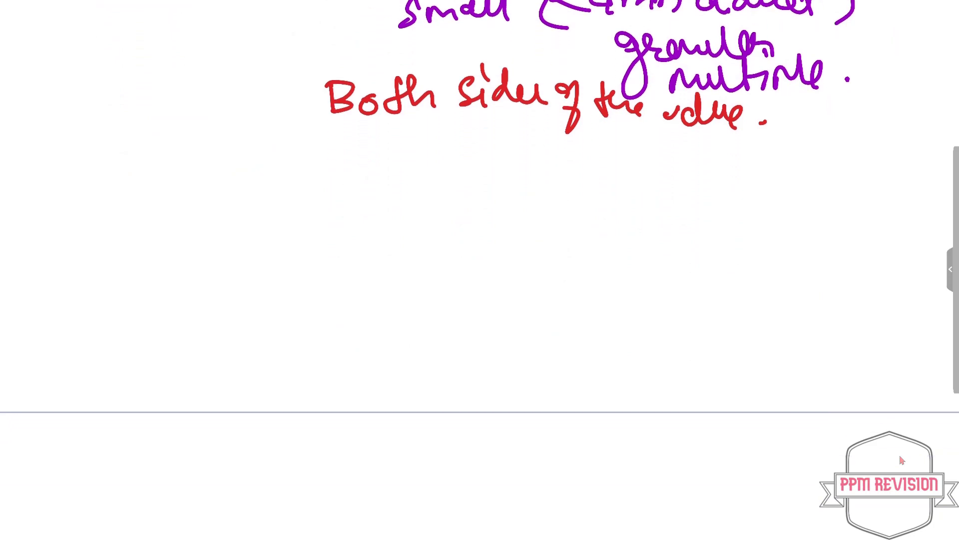
pyautogui.moveTo(177, 220); pyautogui.dragTo(199, 259)
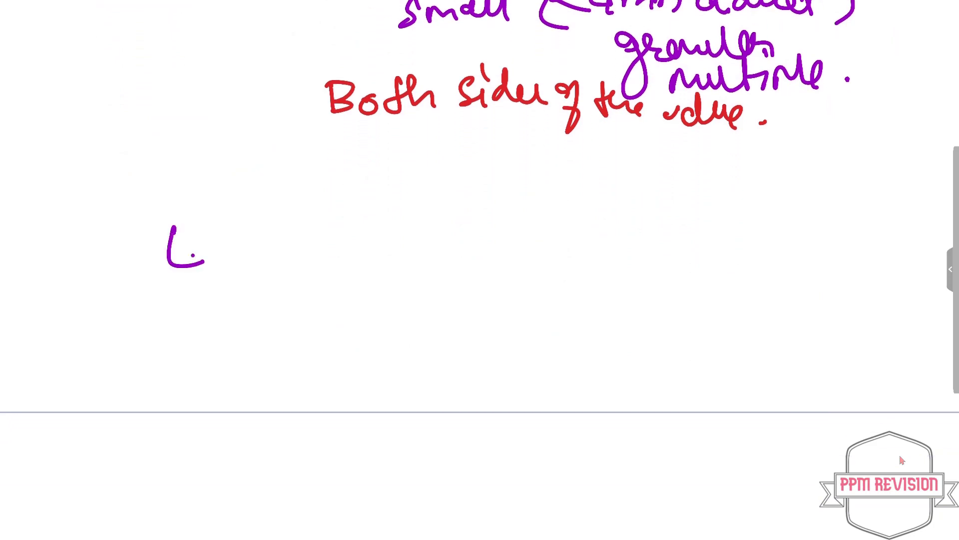